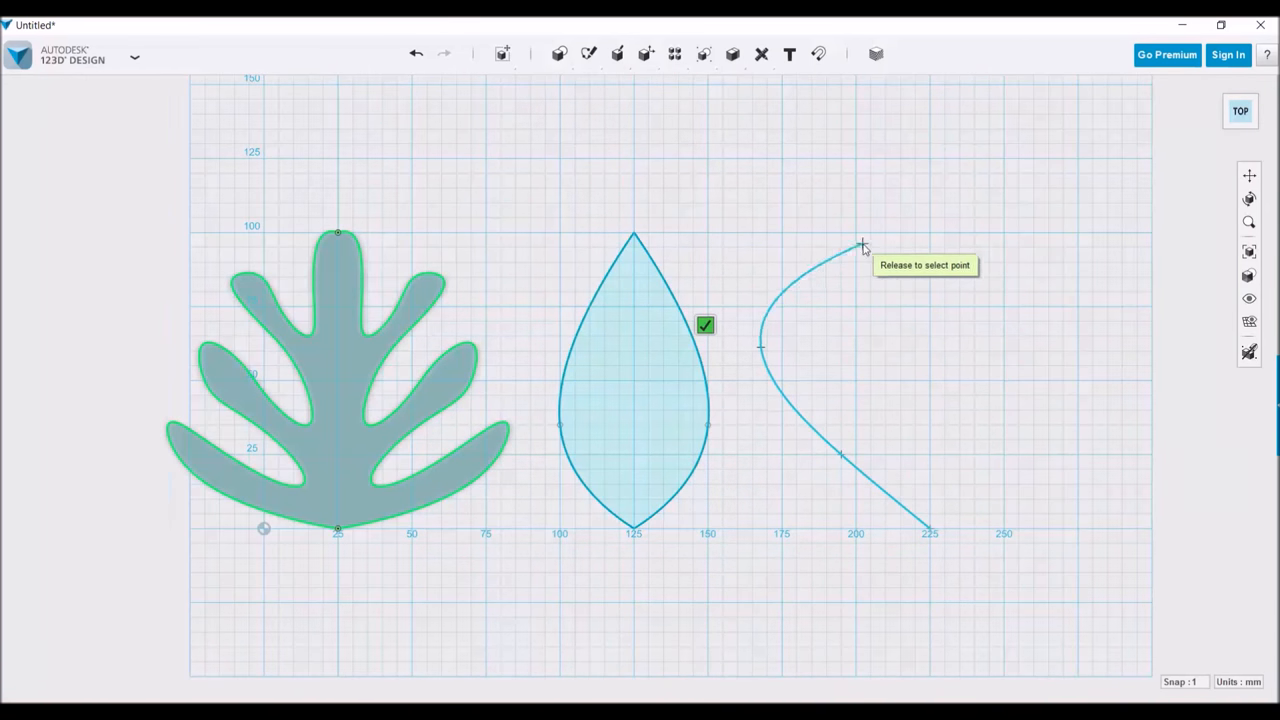
- Place the next spline point of the heart-shaped leaf outline right of the other two sketches
{"action": "left_click", "coordinate": [864, 244]}
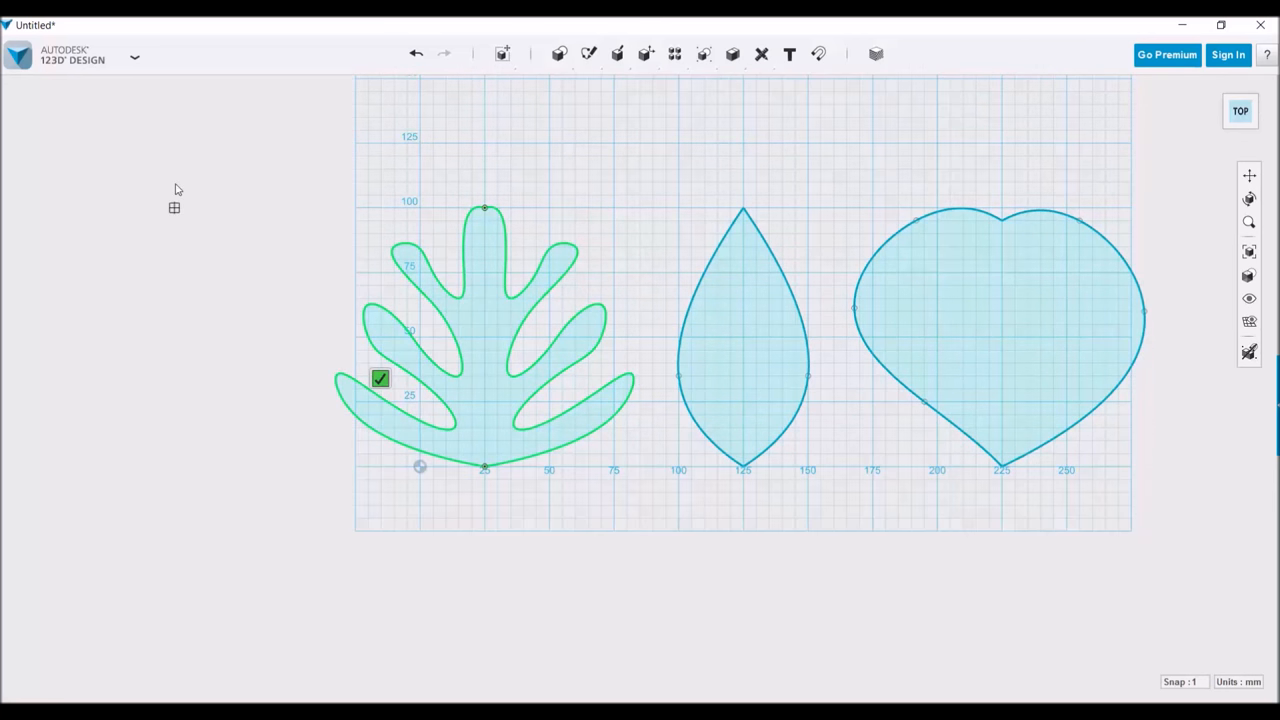
- Rotate the rectangle 90° upright at the grid's front edge and view it from the LEFT face
{"action": "left_click_drag", "start_coordinate": [172, 148], "coordinate": [316, 518]}
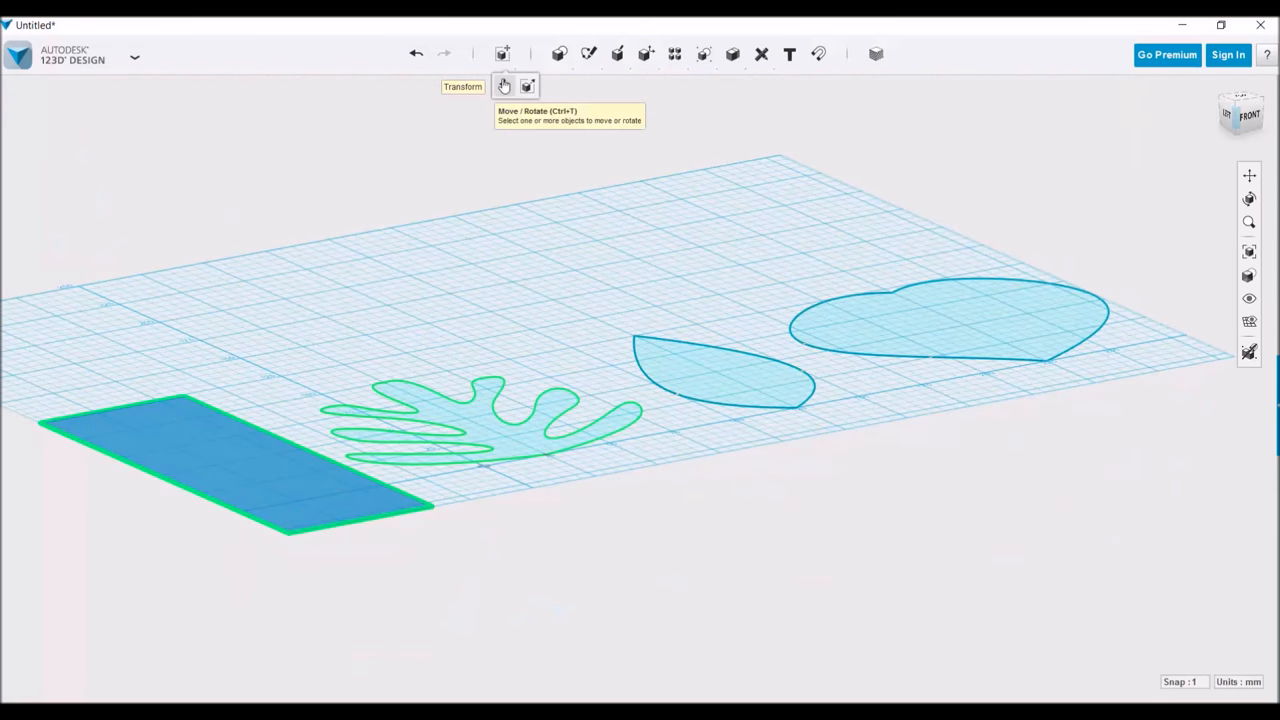
{"action": "left_click", "coordinate": [504, 84]}
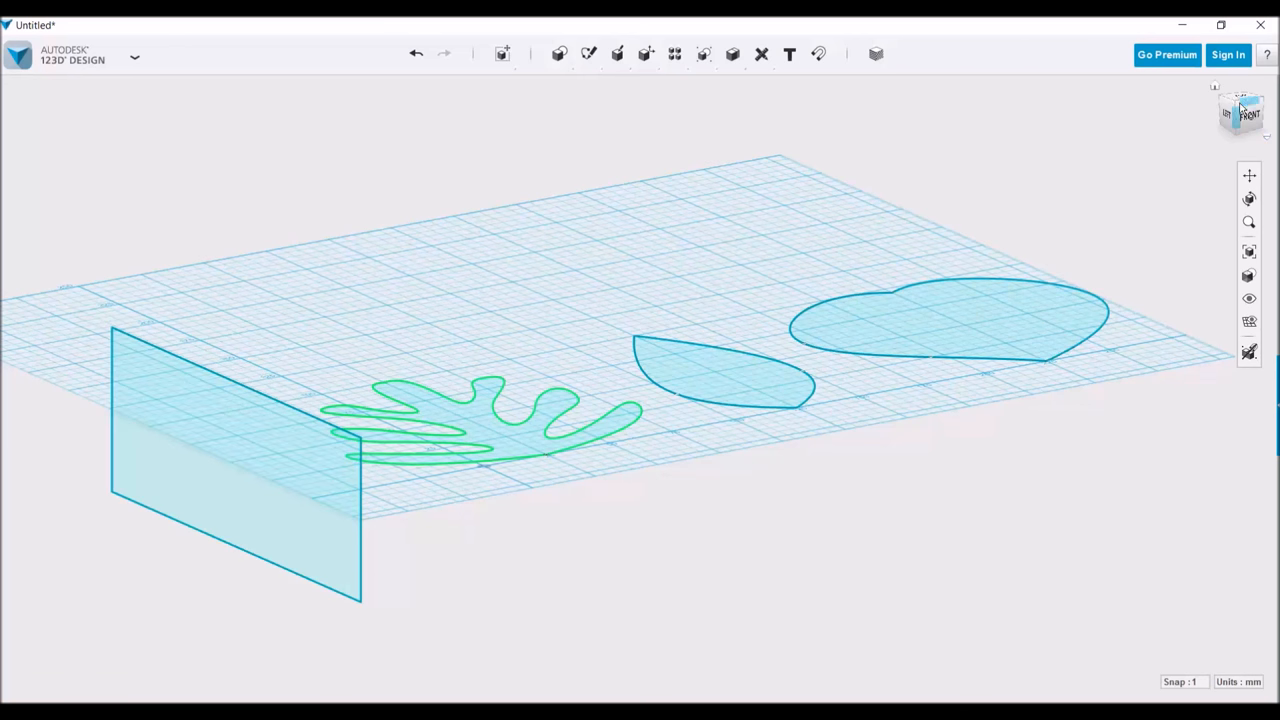
{"action": "left_click", "coordinate": [1240, 112]}
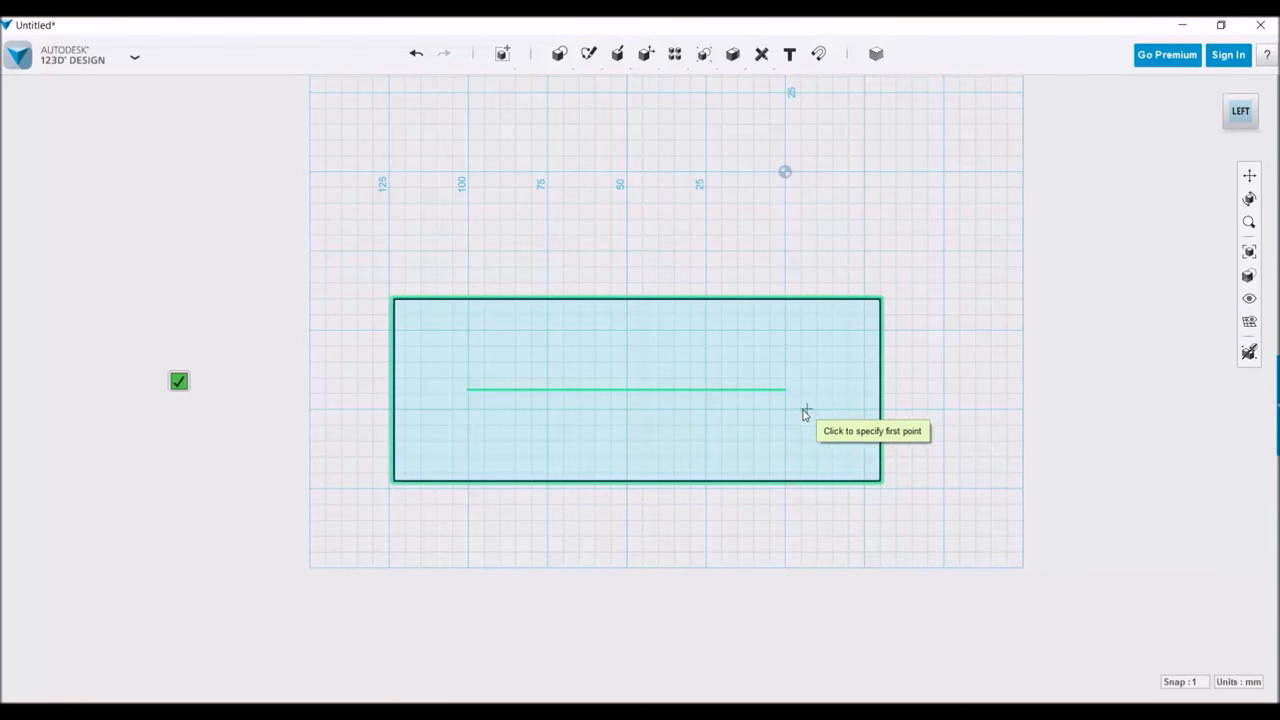
- Sketch a wavy spline across the upright rectangle and select it for offsetting
{"action": "left_click", "coordinate": [744, 388]}
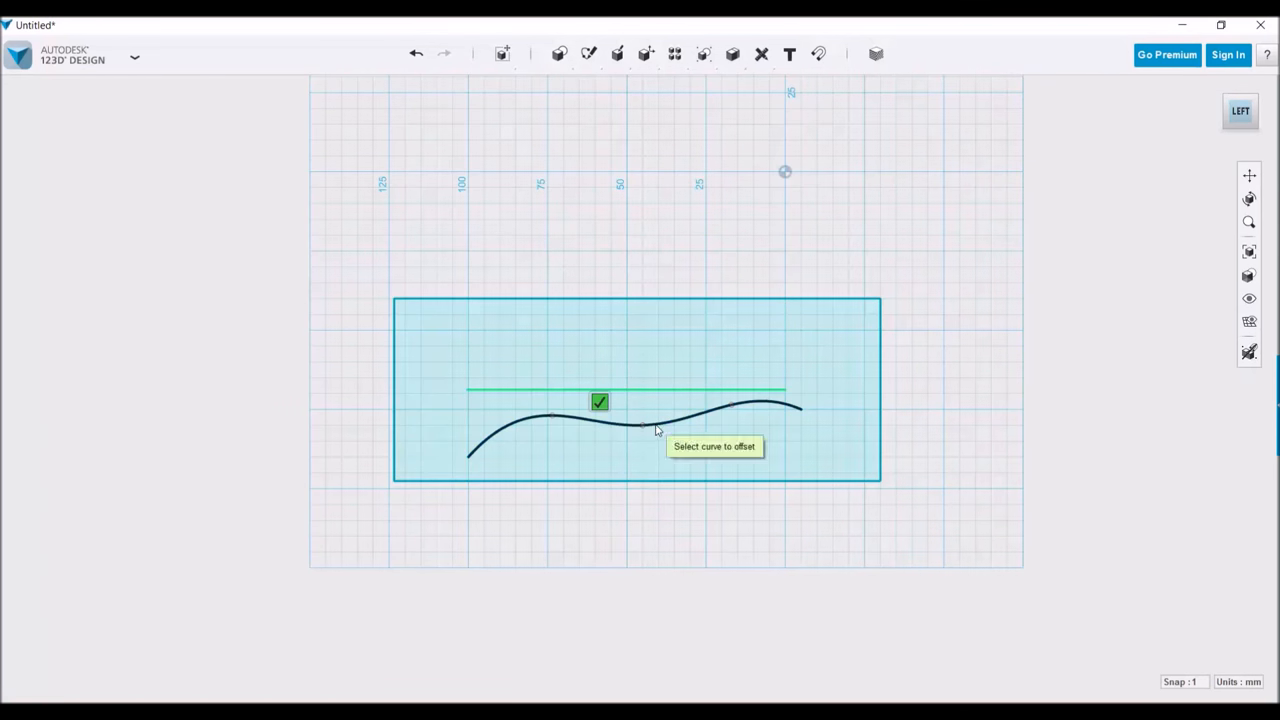
{"action": "left_click", "coordinate": [650, 422]}
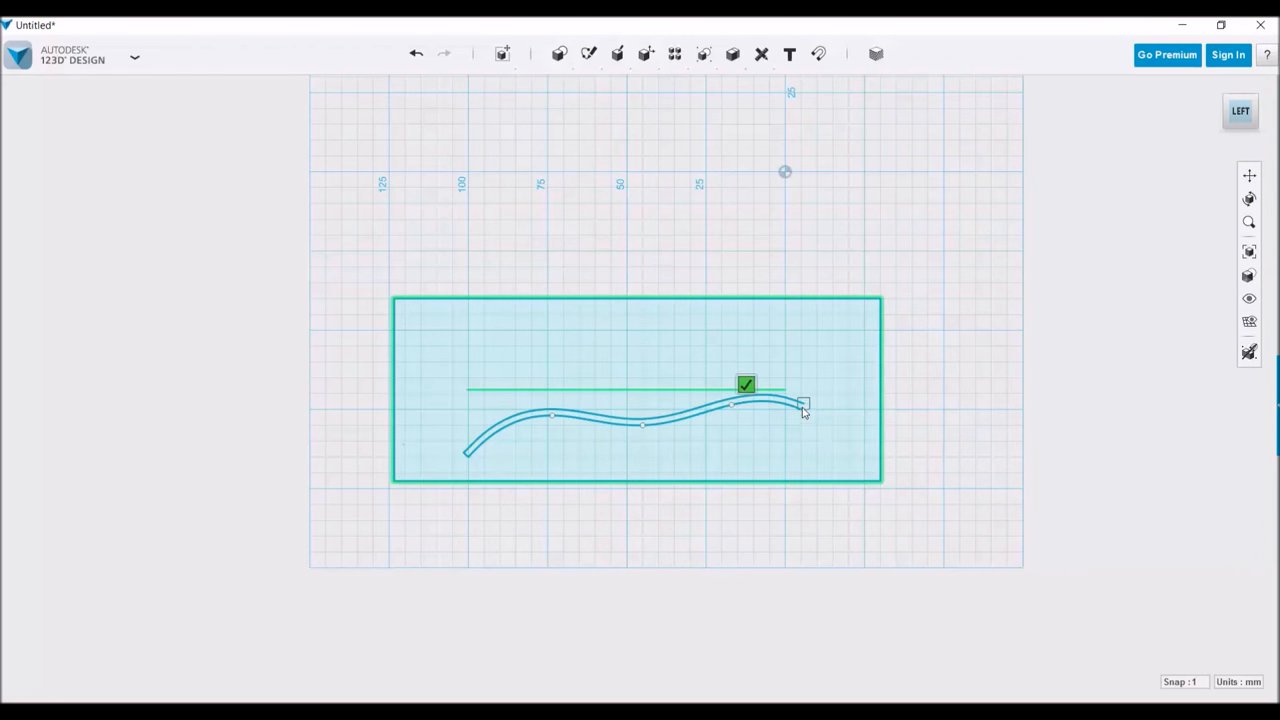
{"action": "mouse_move", "coordinate": [796, 402]}
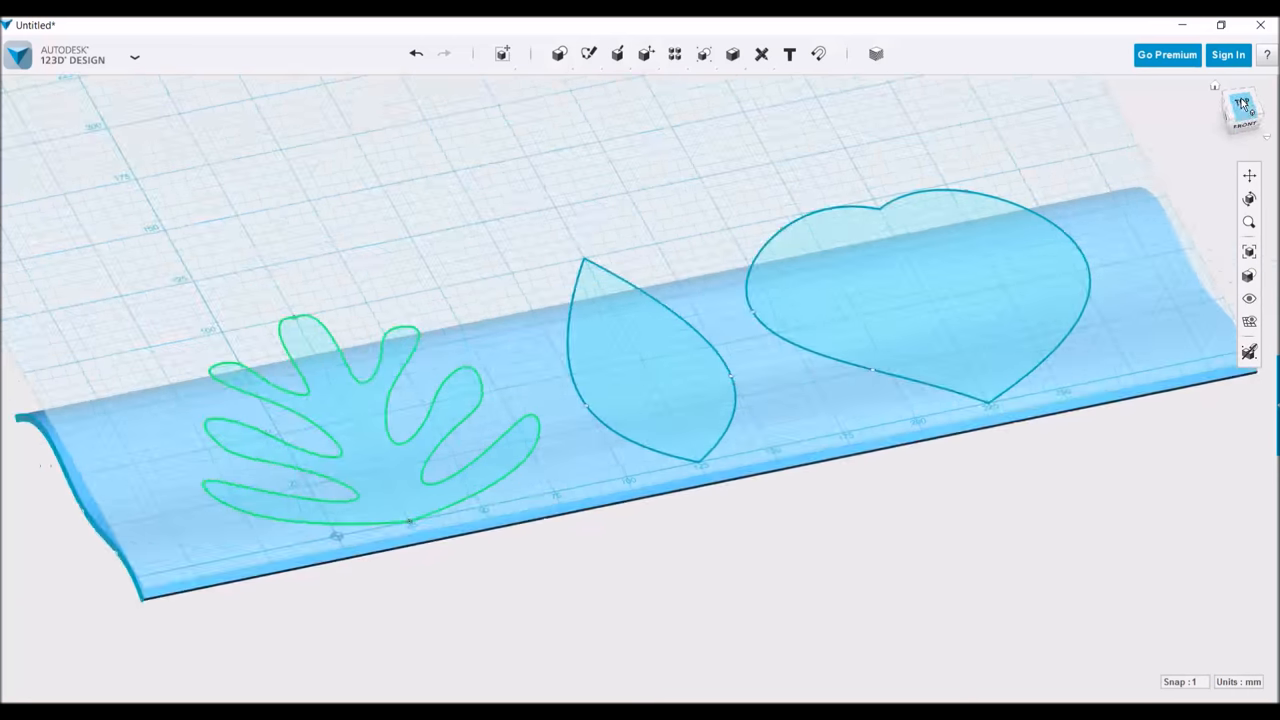
- Return to the home view and begin an Extrude on the three leaf sketches
{"action": "left_click", "coordinate": [1240, 108]}
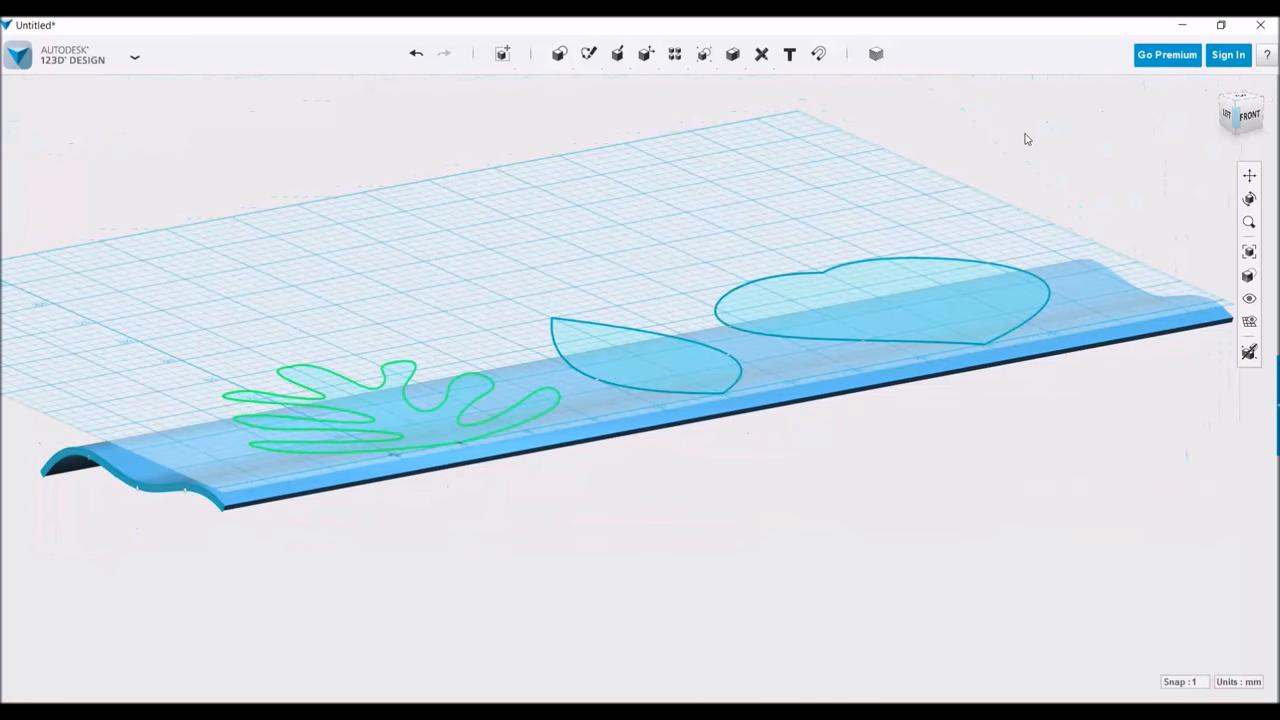
{"action": "left_click", "coordinate": [646, 54]}
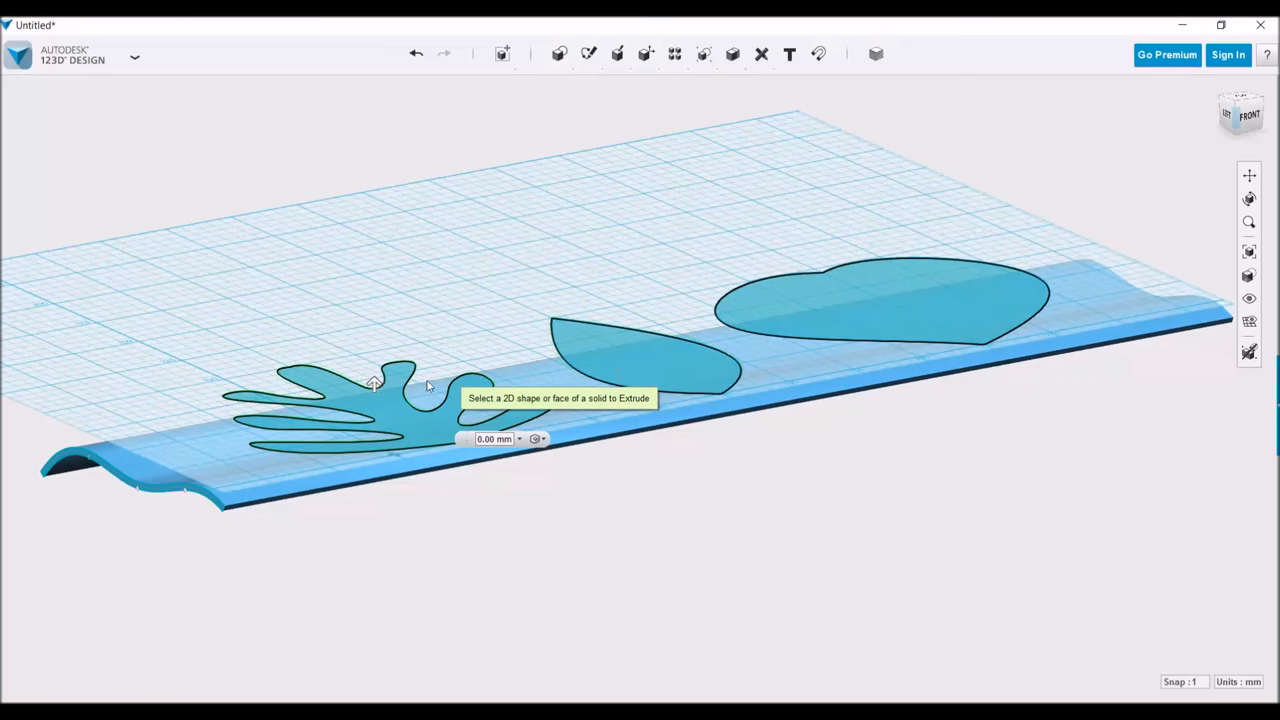
- Extrude the leaves -40 mm through the wavy solid with the Intersect operation
{"action": "left_click_drag", "start_coordinate": [372, 384], "coordinate": [372, 512]}
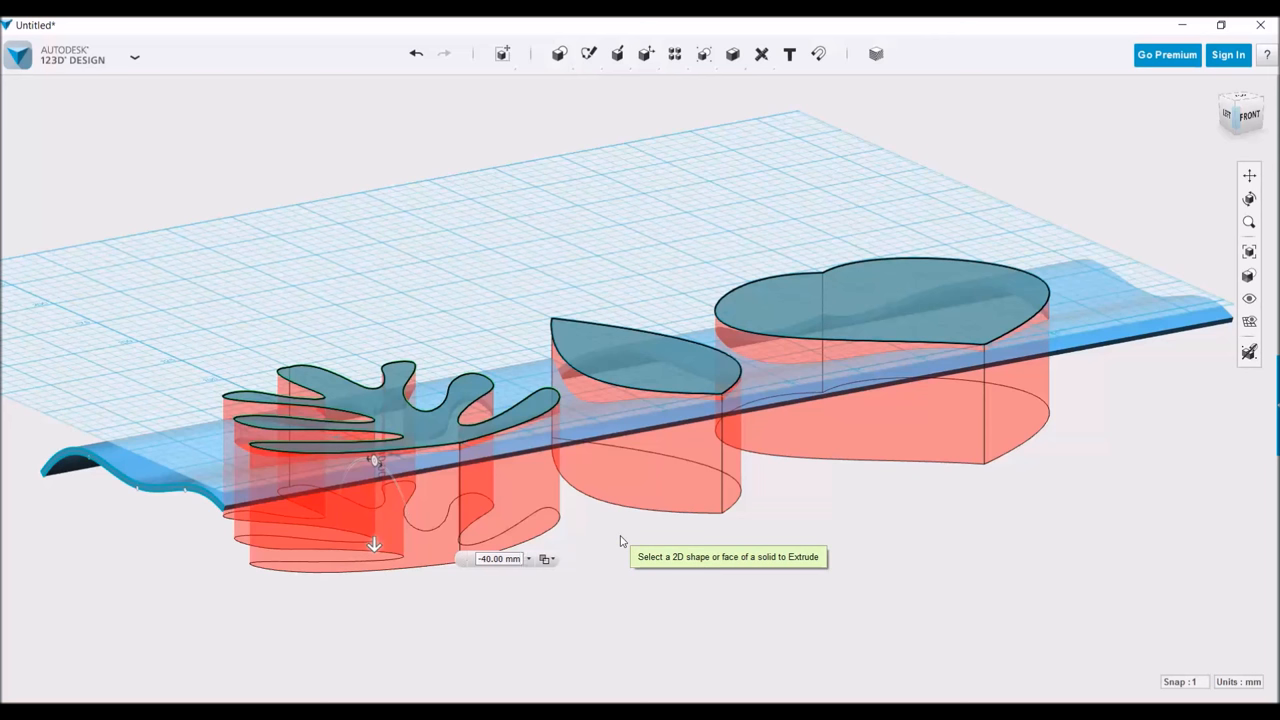
{"action": "mouse_move", "coordinate": [546, 560]}
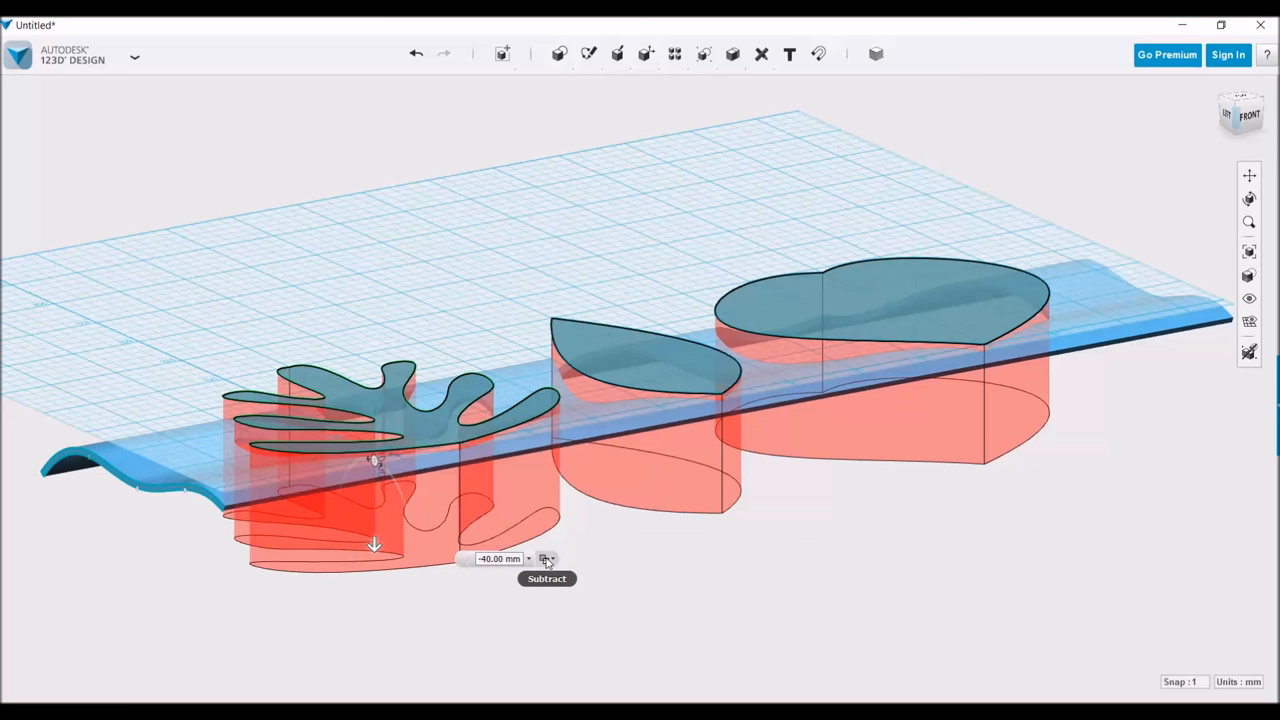
{"action": "left_click", "coordinate": [548, 560]}
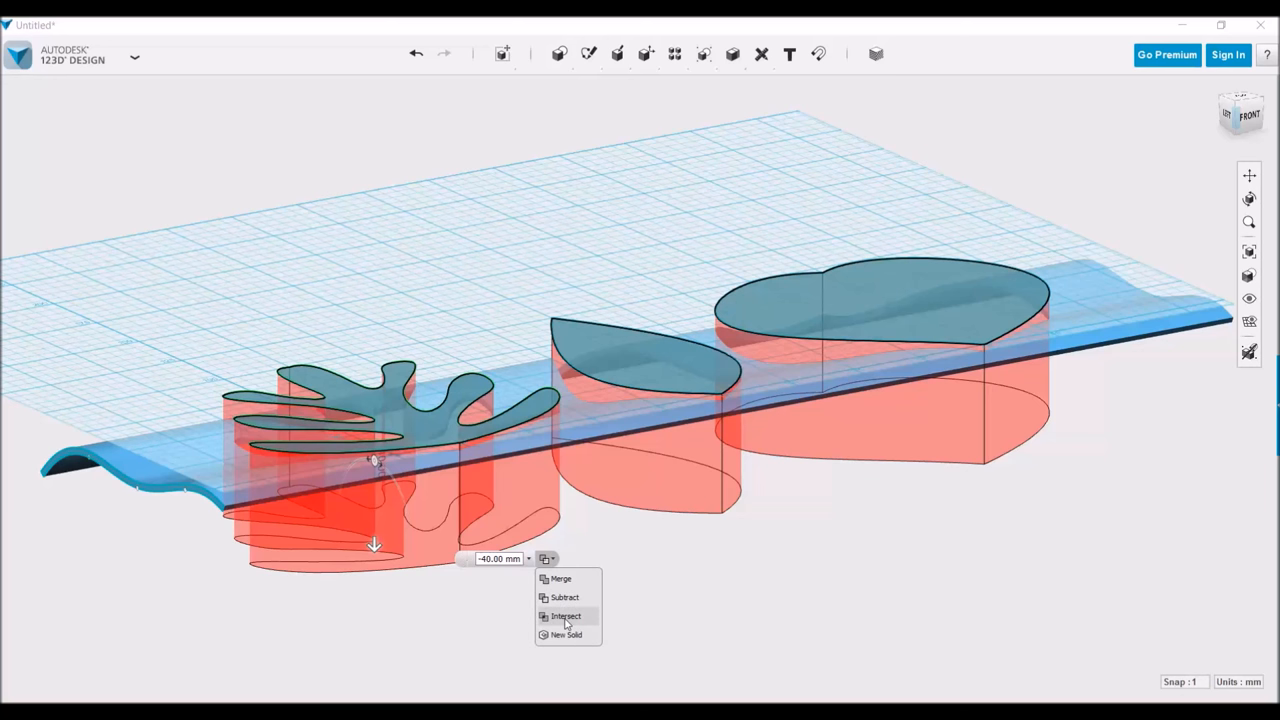
{"action": "left_click", "coordinate": [566, 616]}
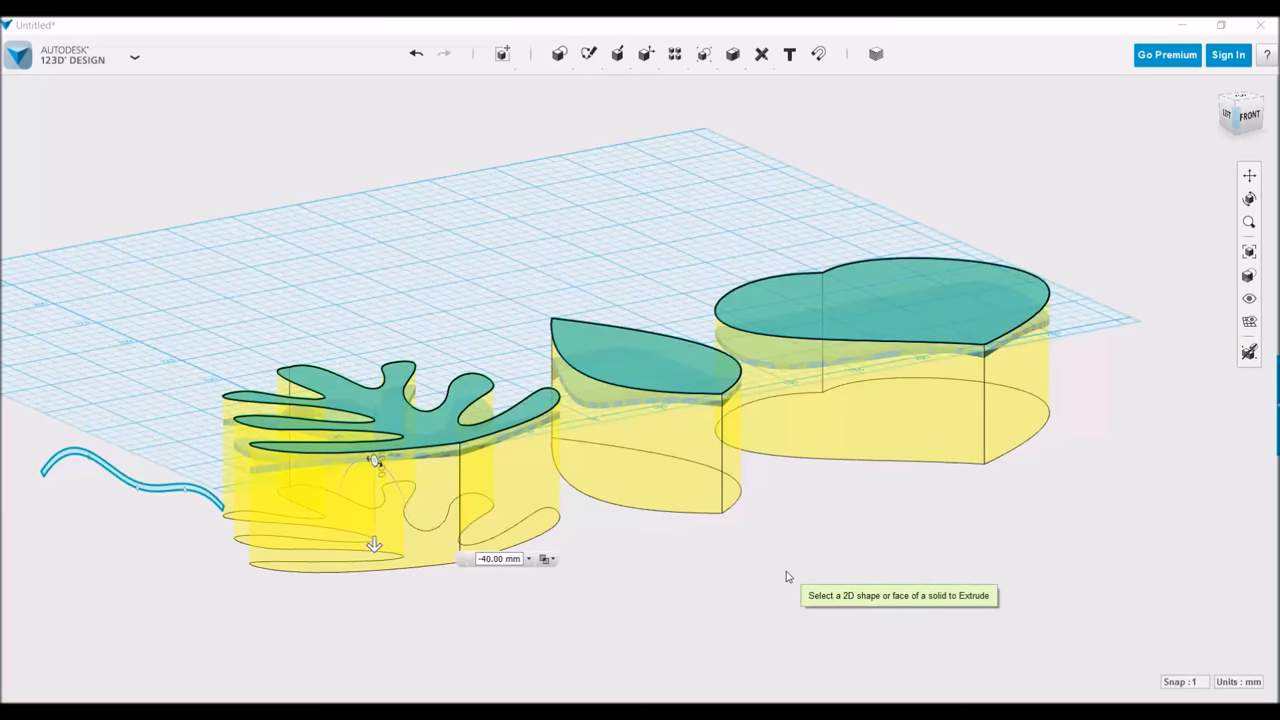